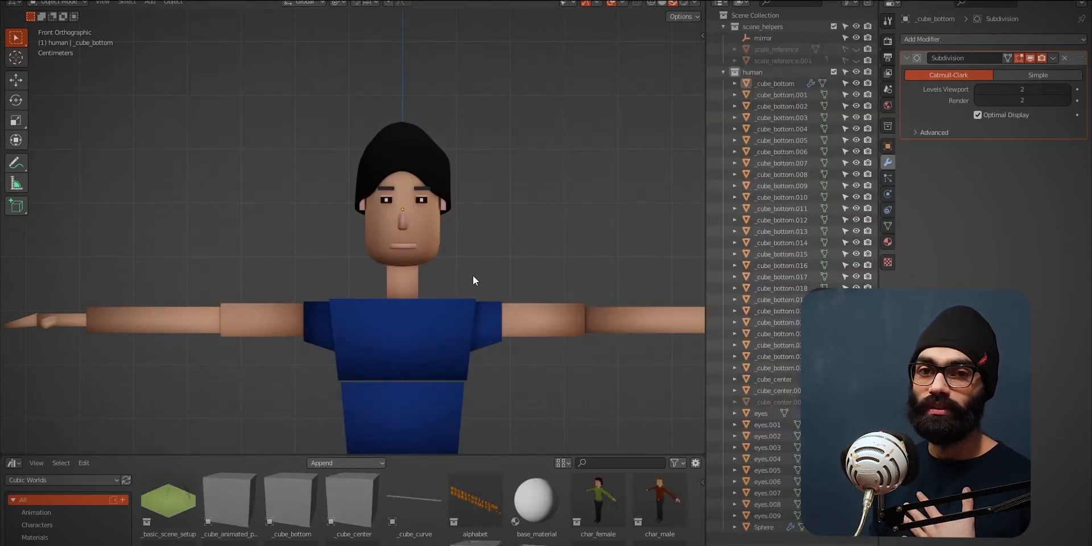
Drag the hair Sphere's vertices with proportional editing so the hair wraps snugly around the head.
drag(474, 281, 446, 222)
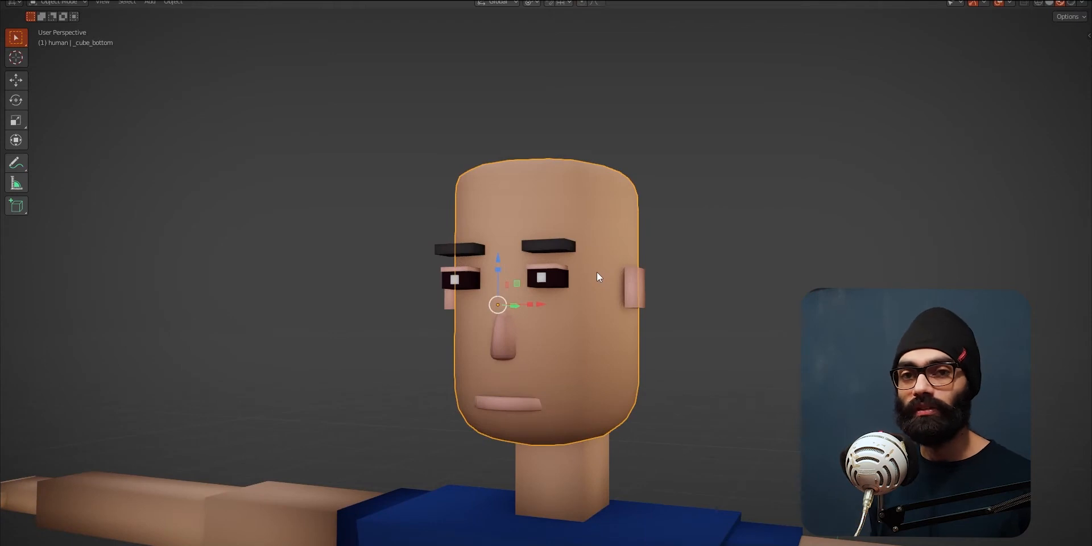
scroll(down, 3)
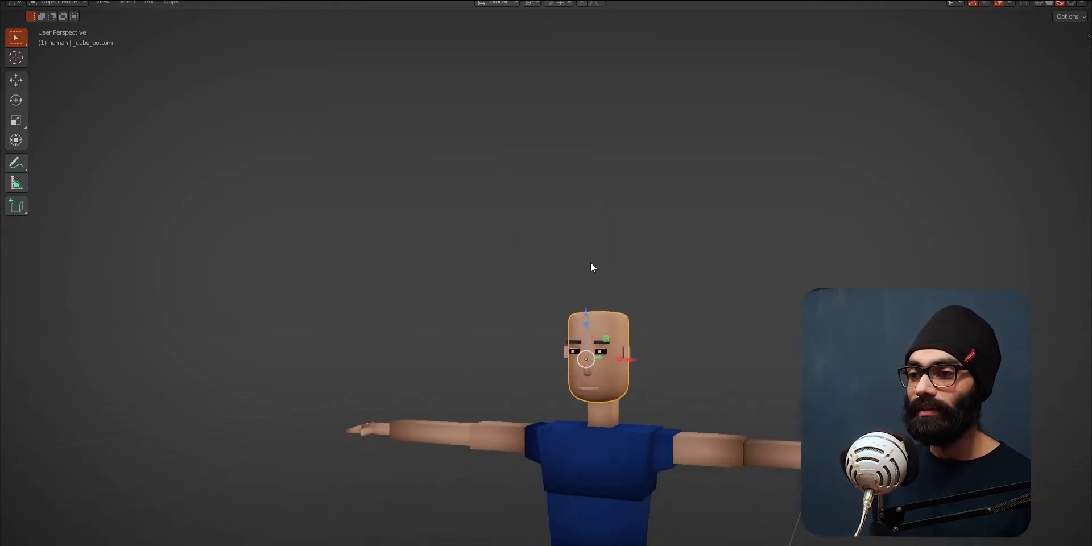
scroll(down, 3)
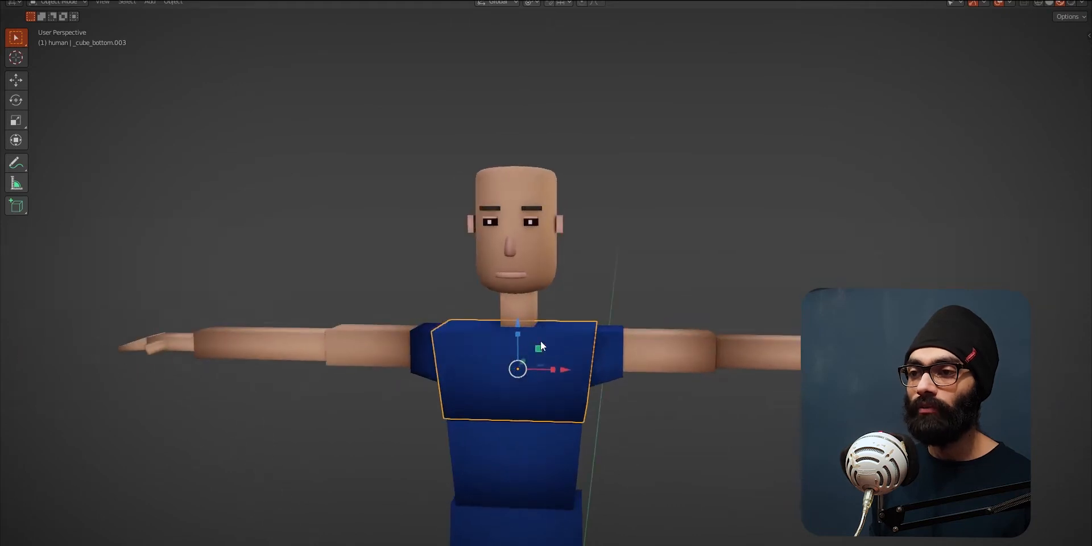
mouse_move(540, 348)
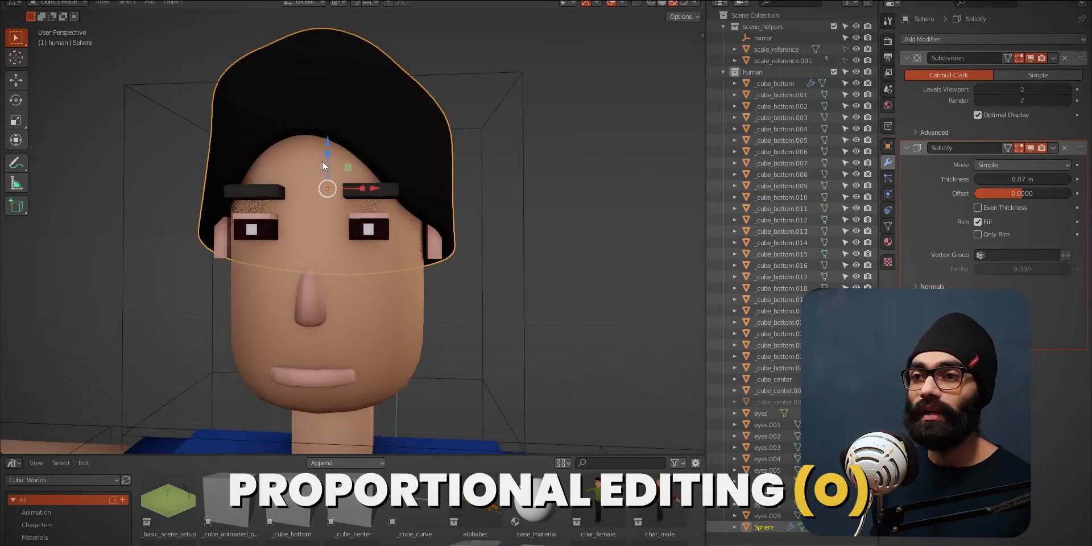
key(Tab)
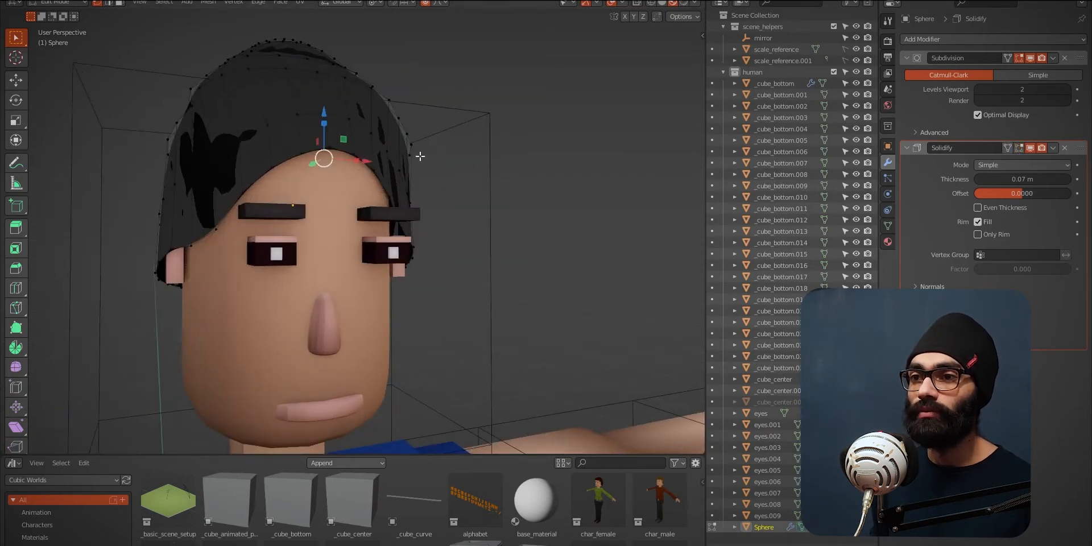
drag(418, 157, 297, 172)
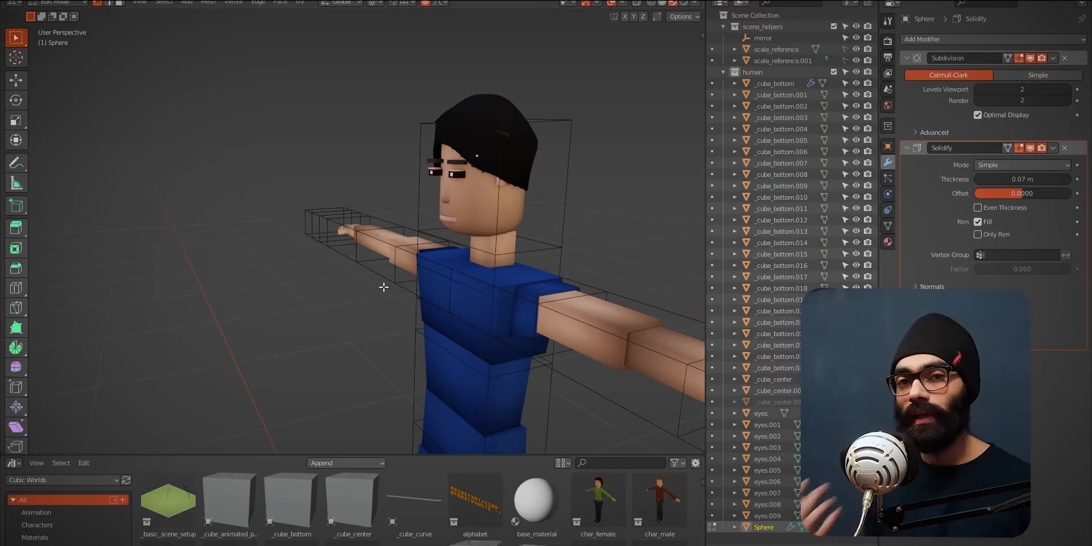
mouse_move(633, 202)
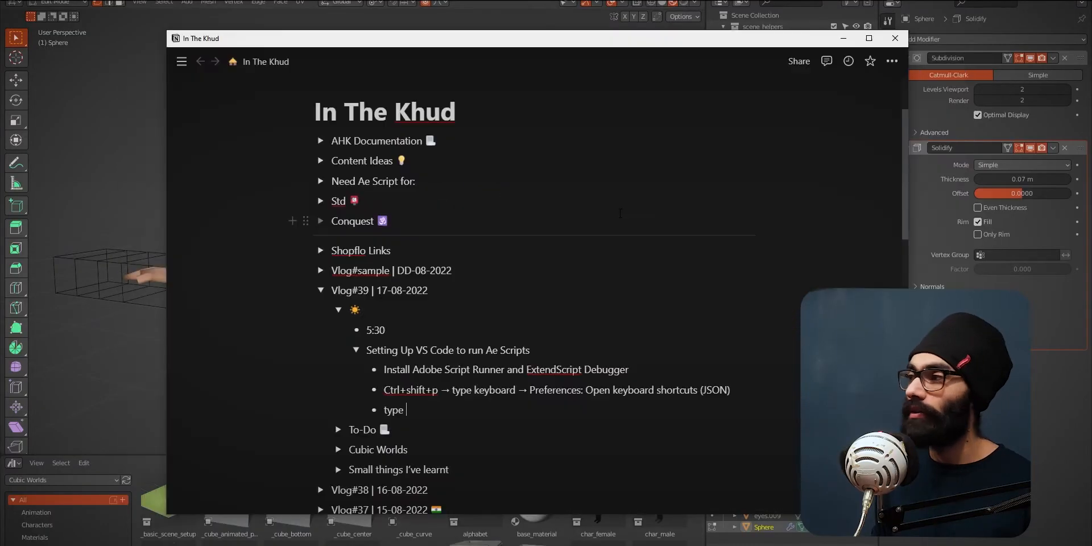
scroll(down, 3)
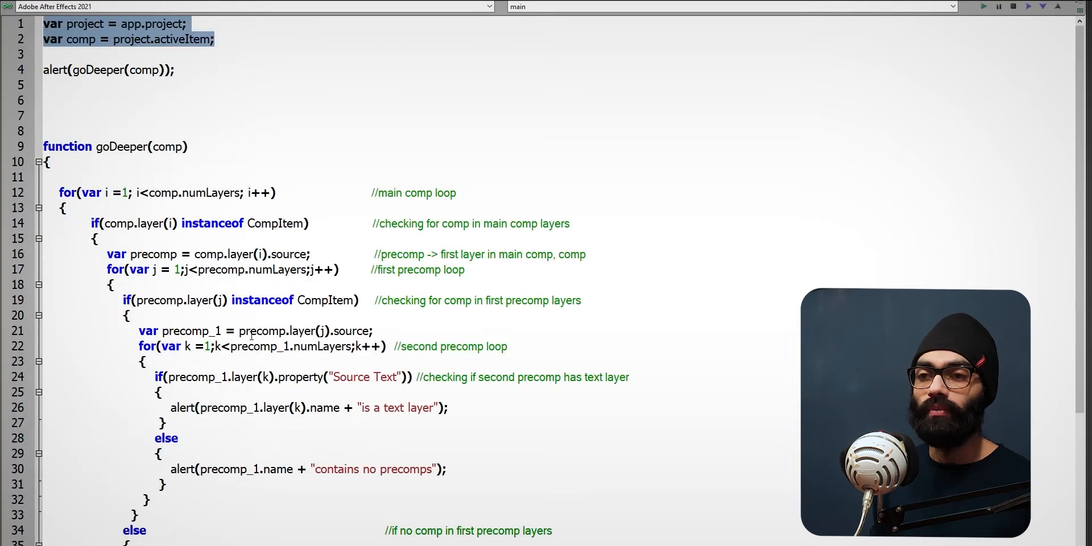
scroll(down, 3)
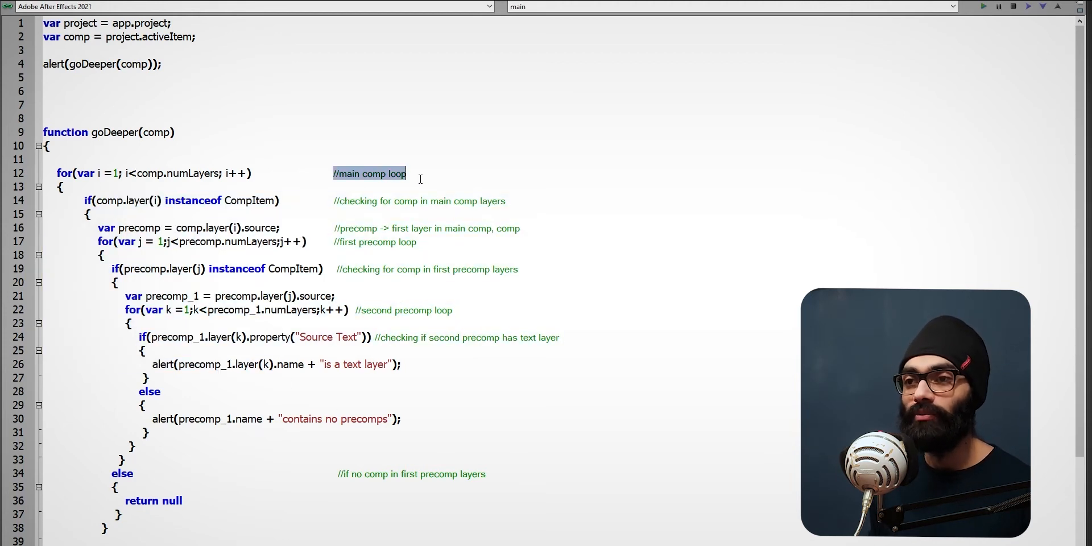
double_click(420, 201)
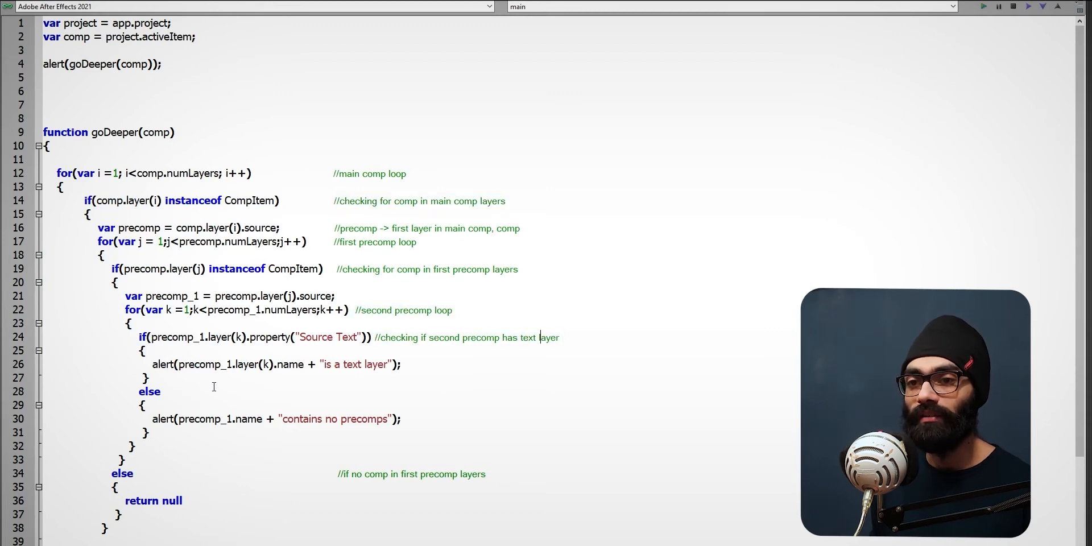
key(alt+tab)
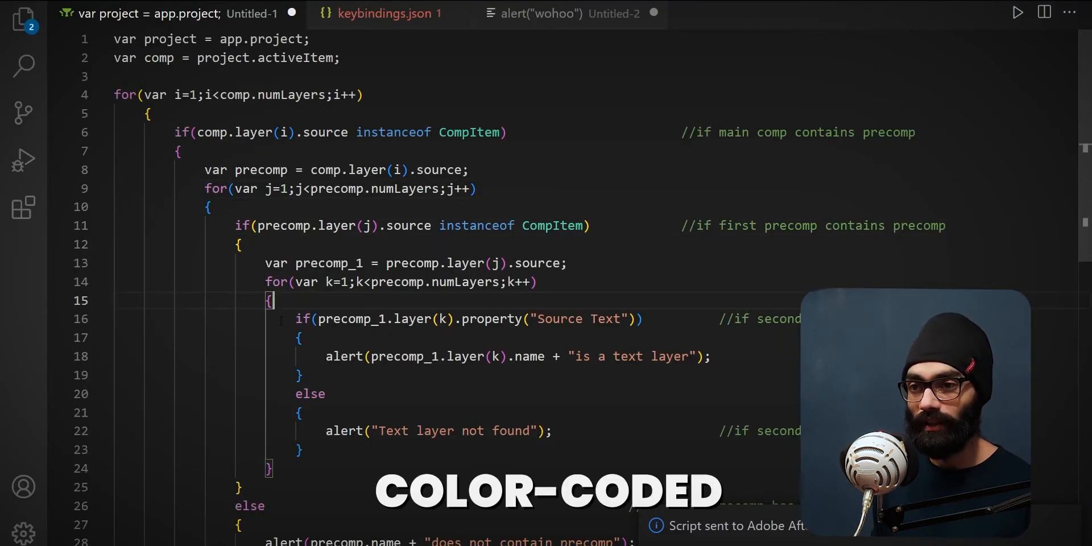
Show the alert("wohoo") Untitled-2 script, then bring After Effects forward via the window switcher.
scroll(down, 3)
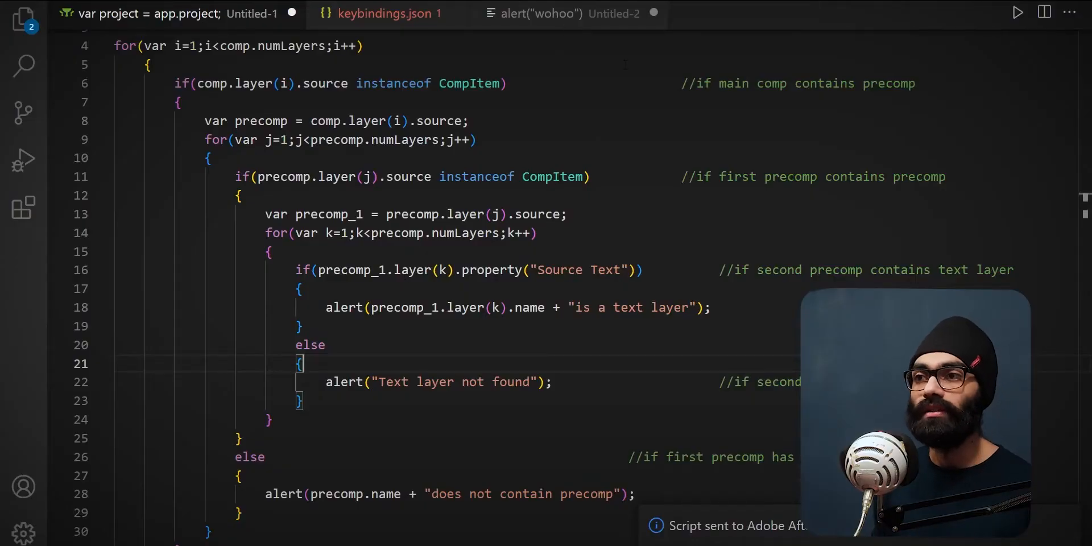
click(541, 13)
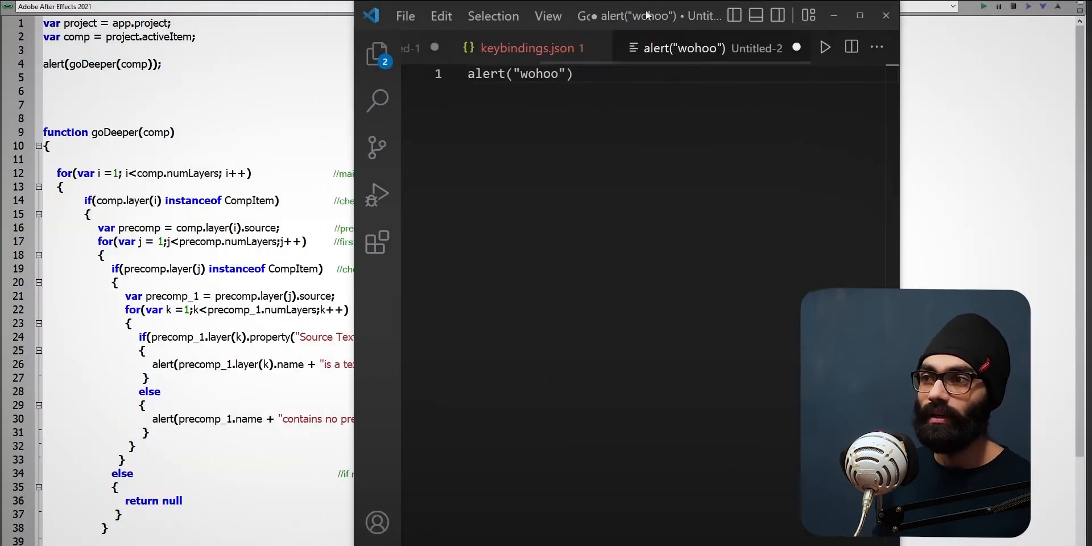
key(alt+tab)
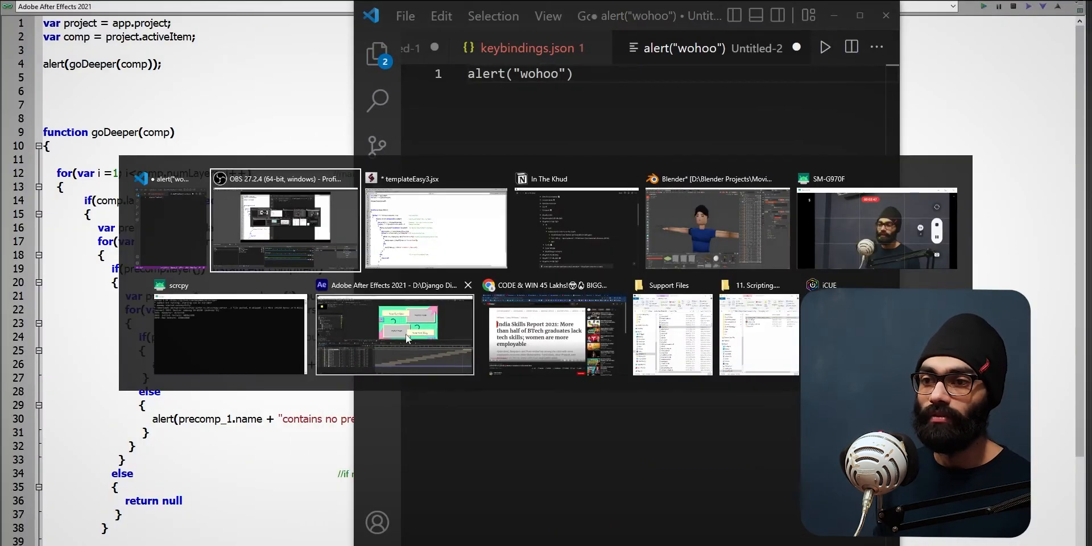
click(395, 334)
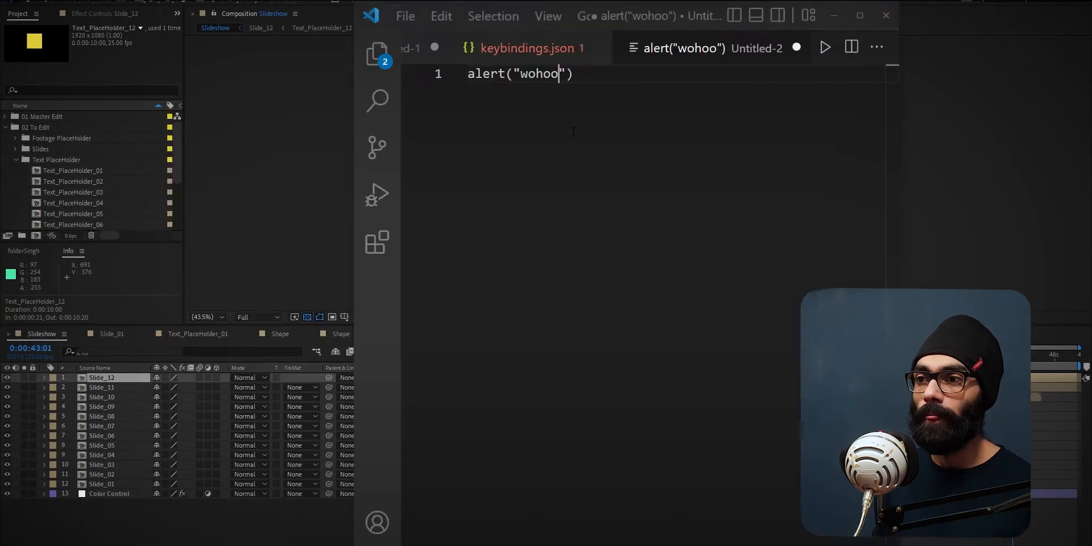
Confirm the "wohoo" Script Alert with OK inside After Effects.
click(825, 46)
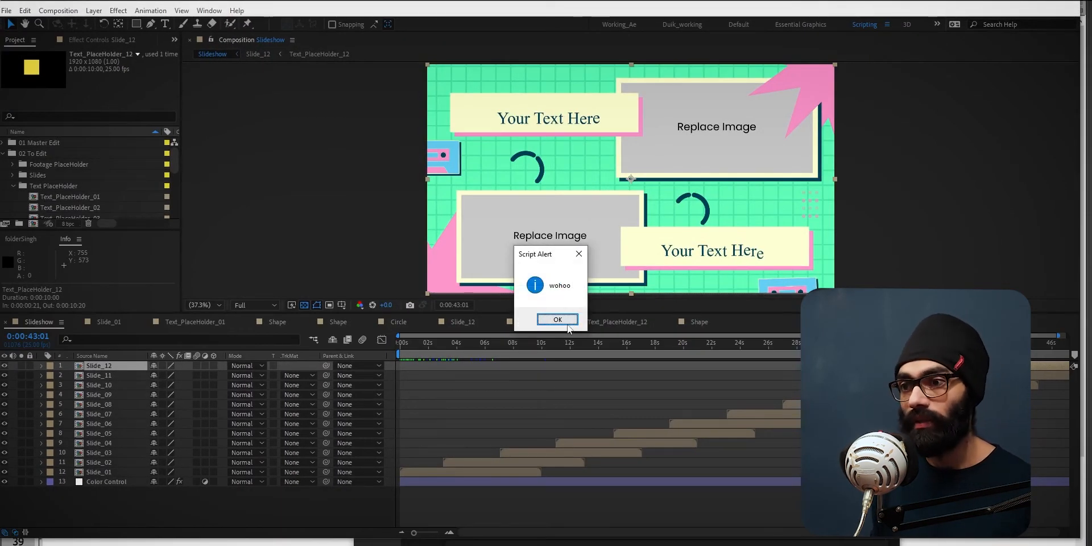
click(556, 319)
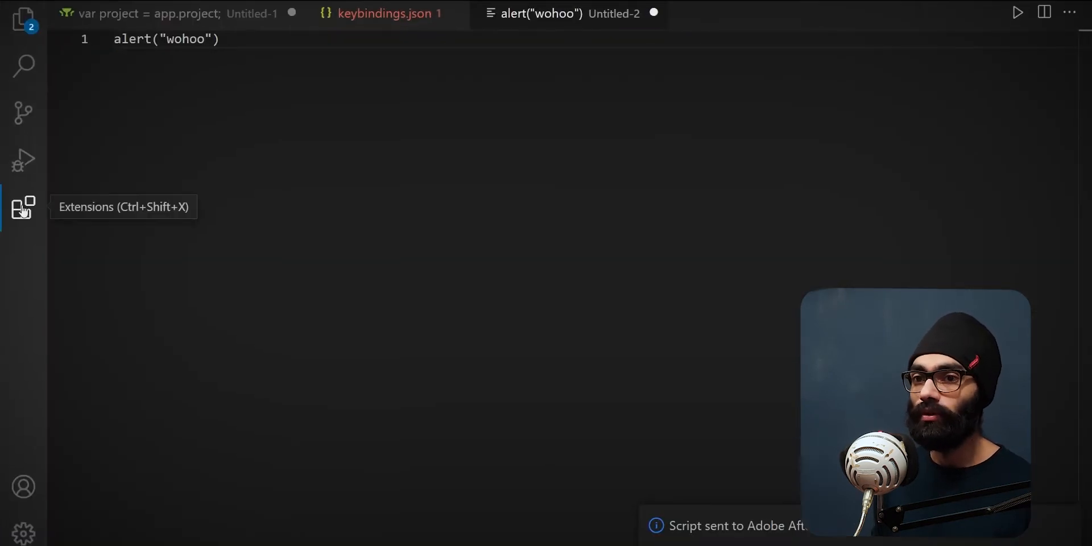
Review Adobe Script Runner in Extensions and install the ExtendScript language extension.
click(22, 206)
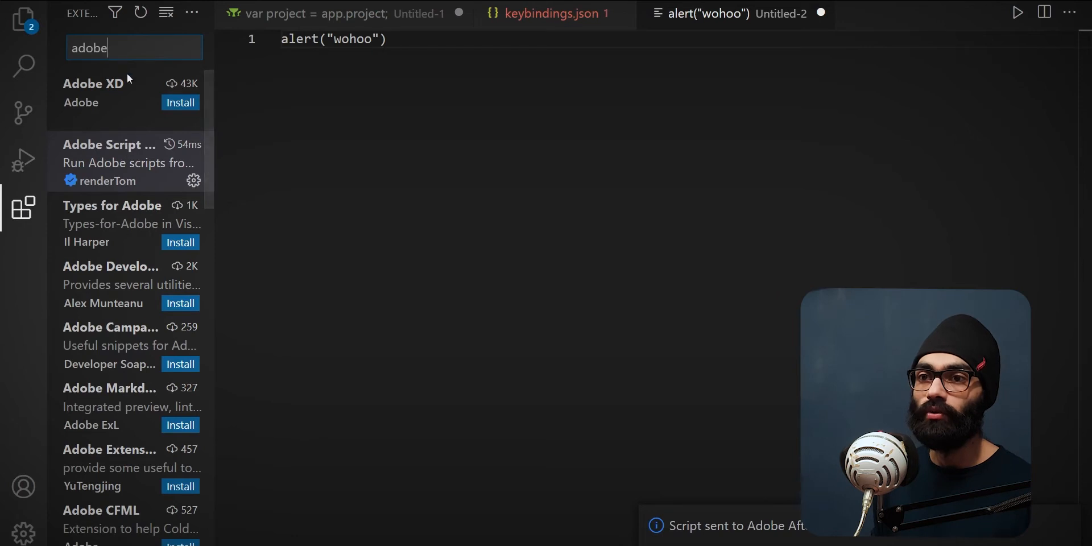
click(108, 160)
text(extendsc)
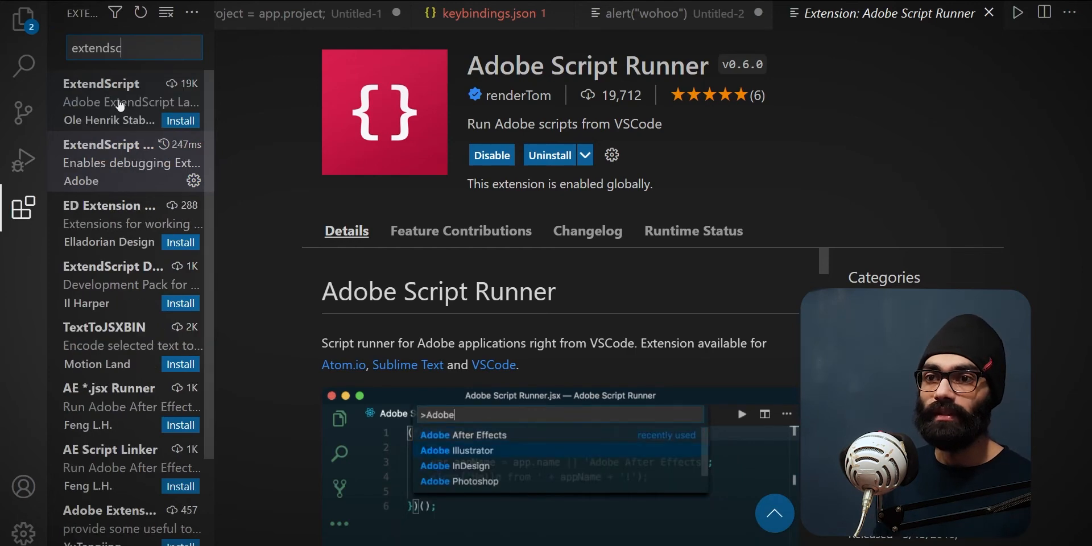
click(102, 102)
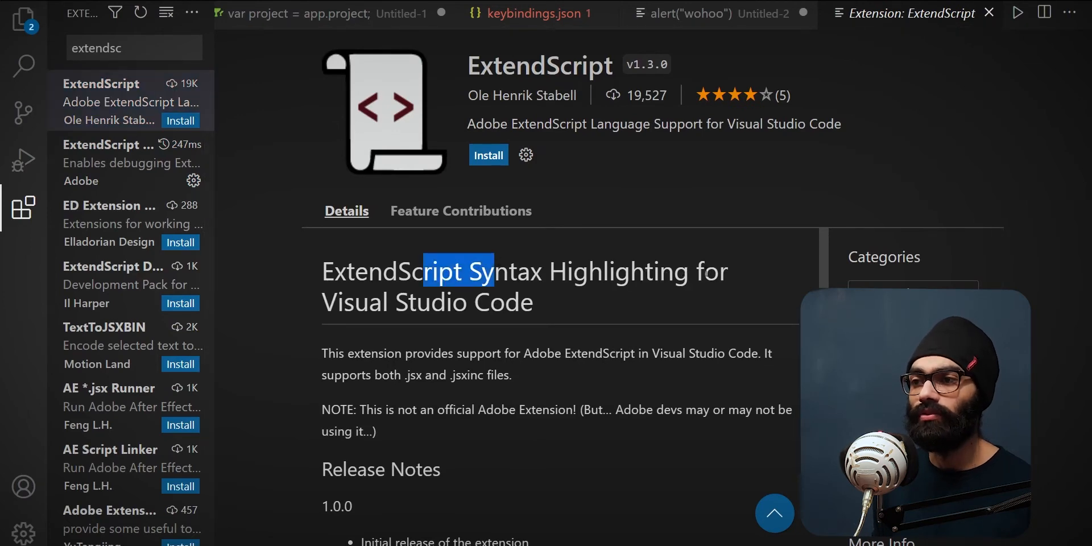
click(129, 161)
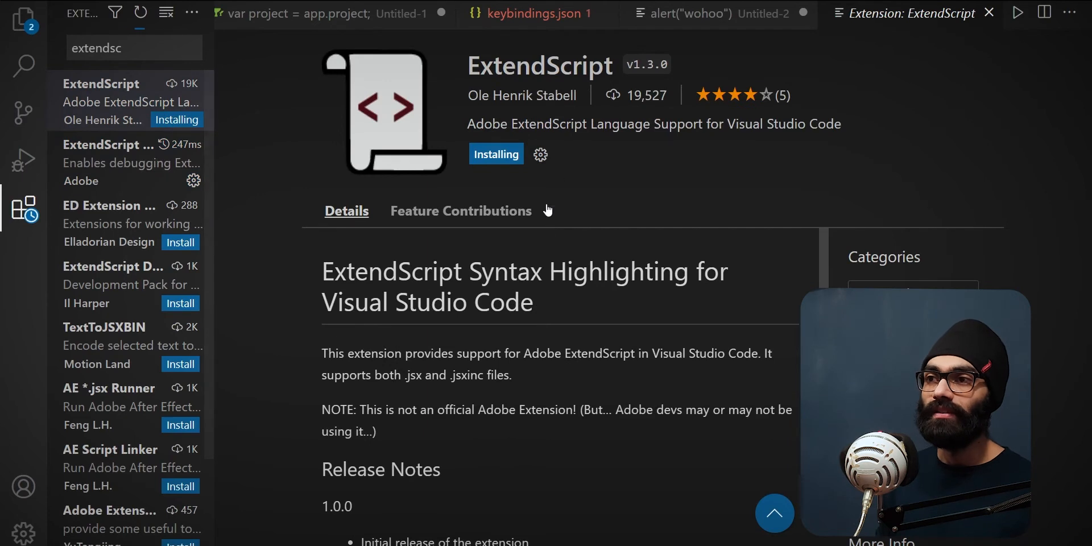
key(Ctrl+Shift+P)
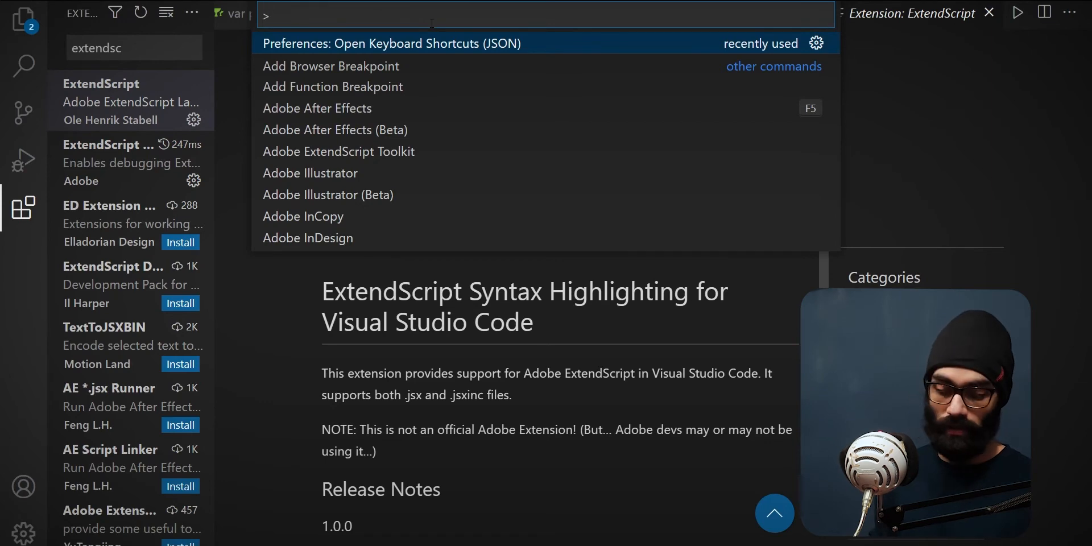
Add an f5 → adobeScriptRunner.ae keybinding with editorTextFocus in keybindings JSON.
click(390, 43)
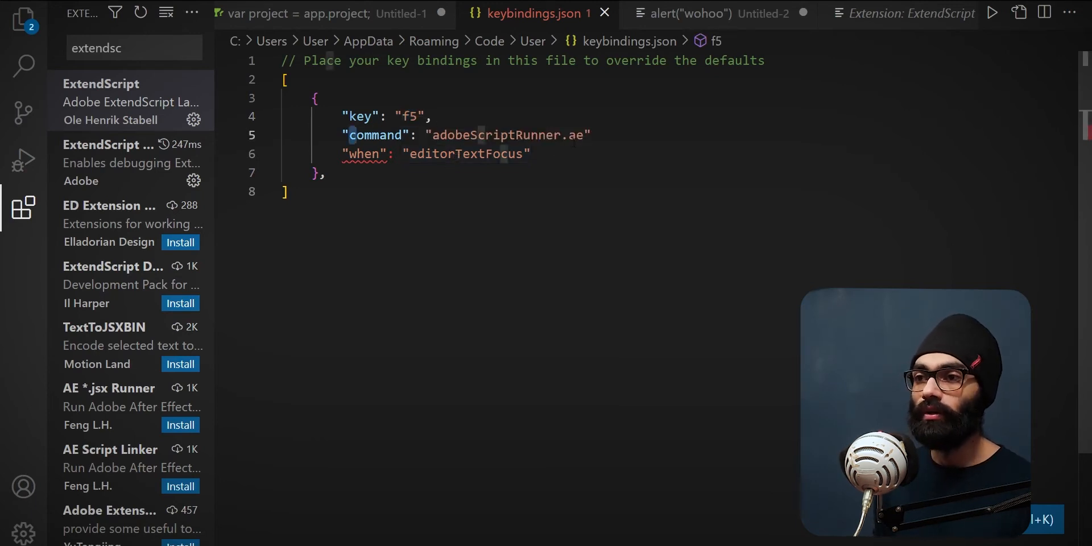
click(533, 154)
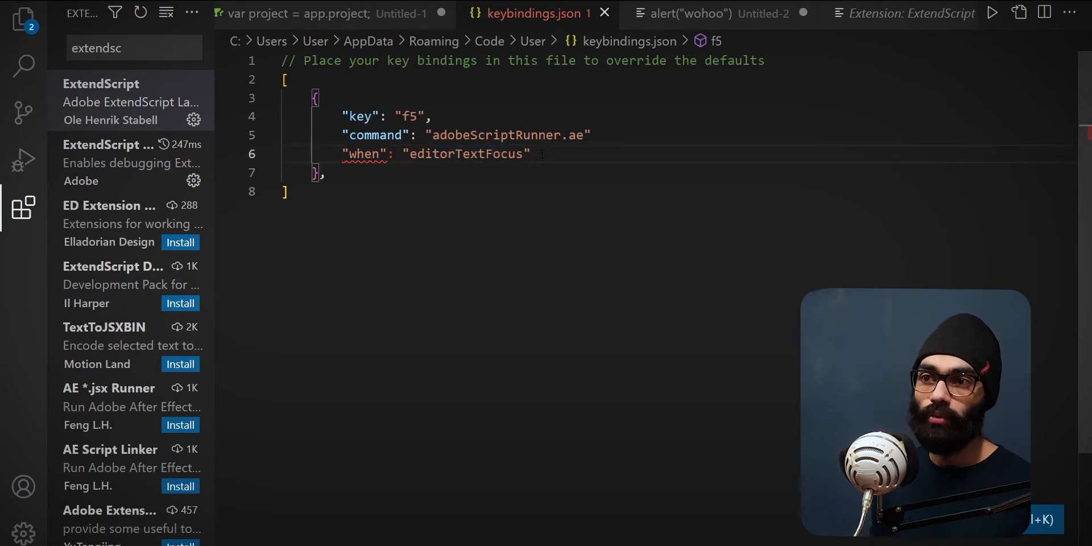
click(307, 14)
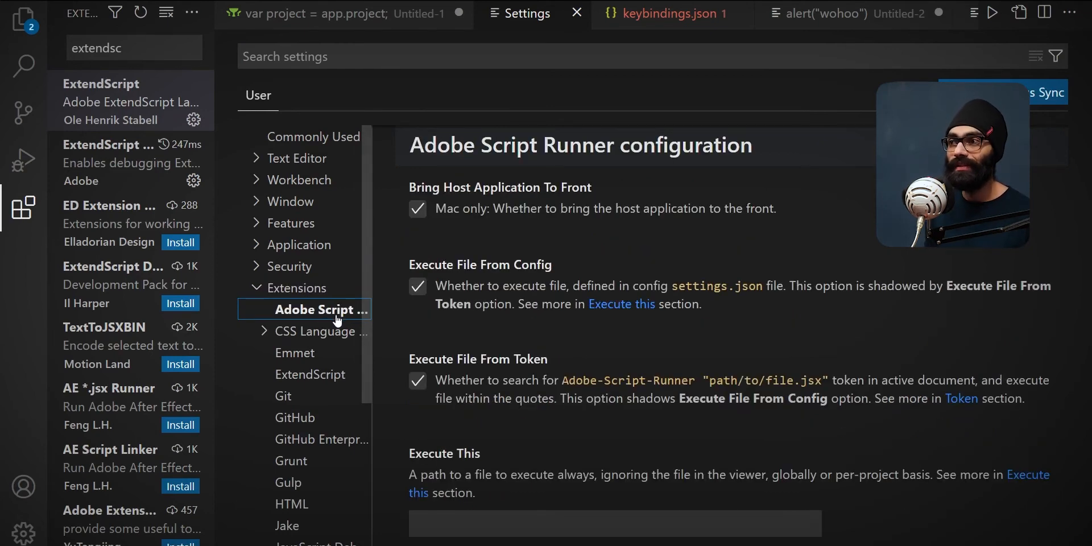
mouse_move(108, 116)
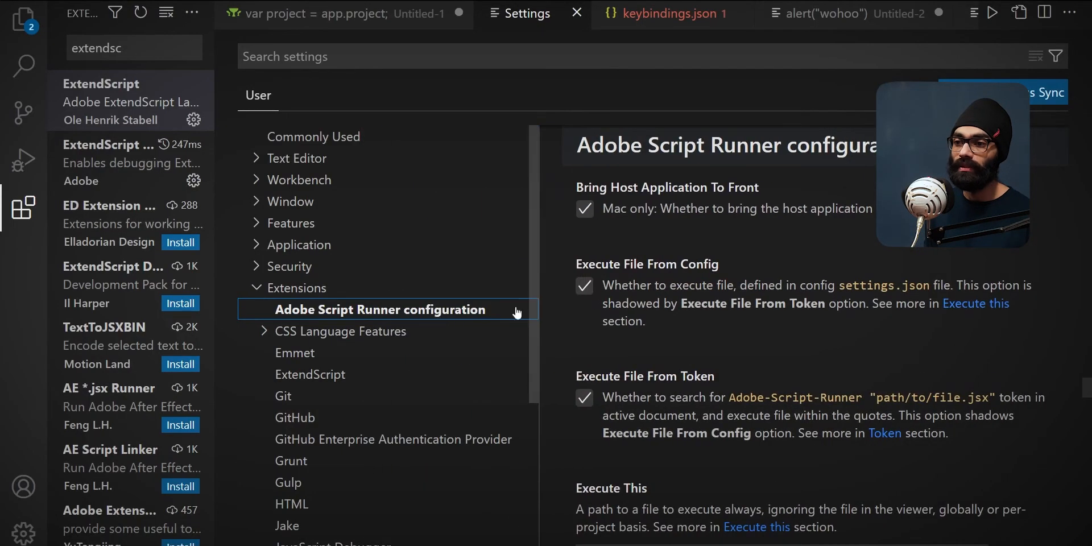
Point the Win After Effects Exe setting to After Effects 2021's AfterFX file.
scroll(down, 3)
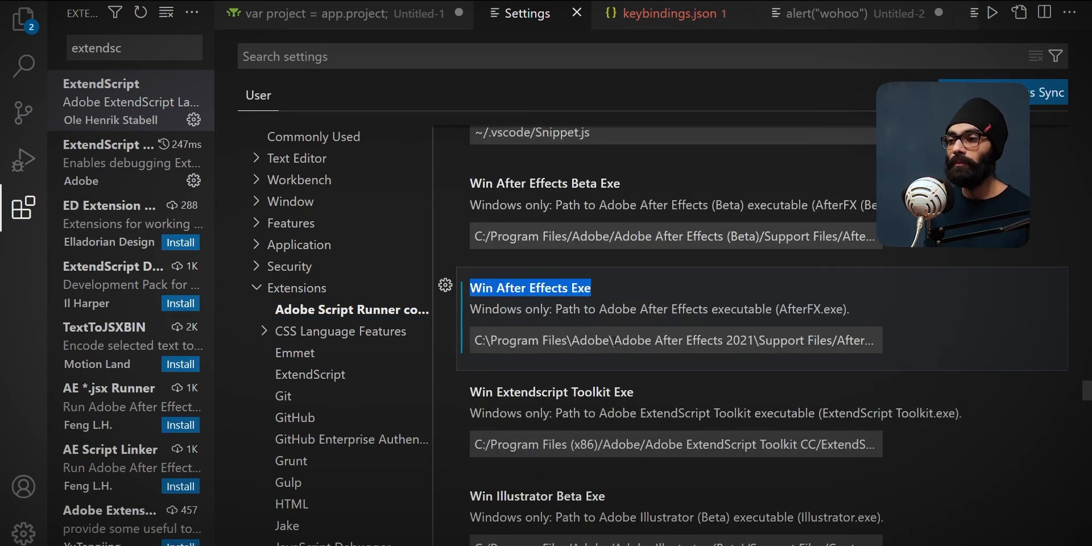
click(673, 341)
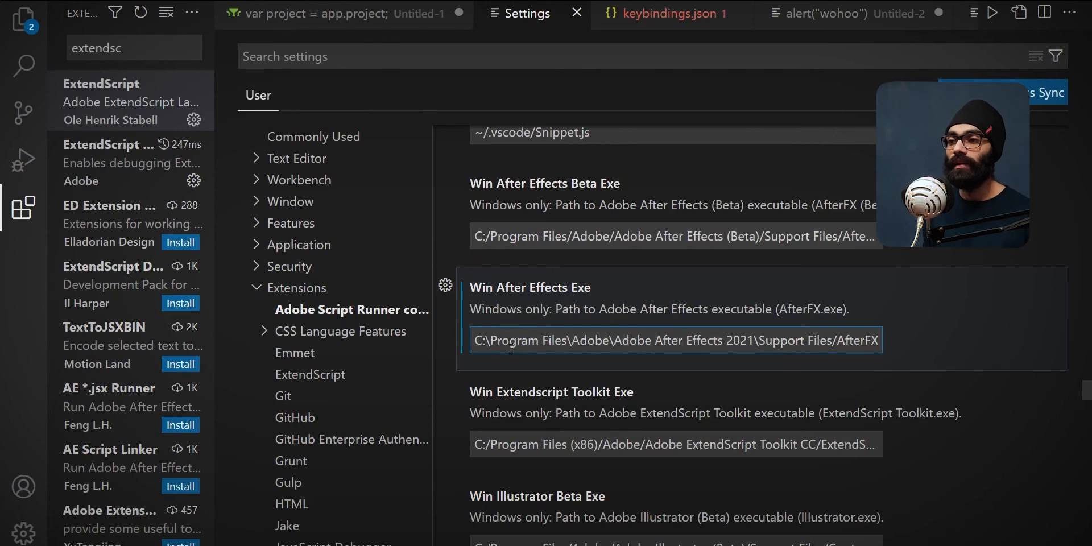